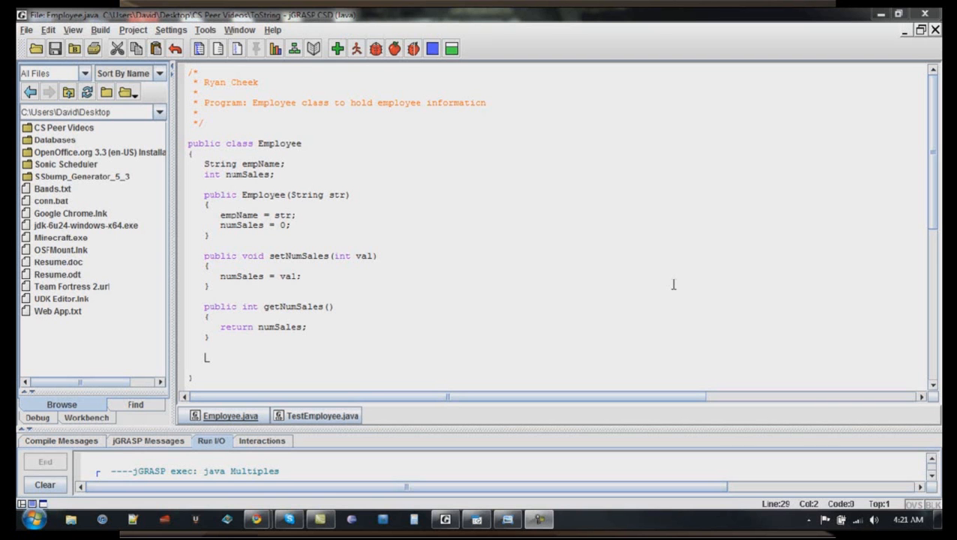
mouse_move(390, 293)
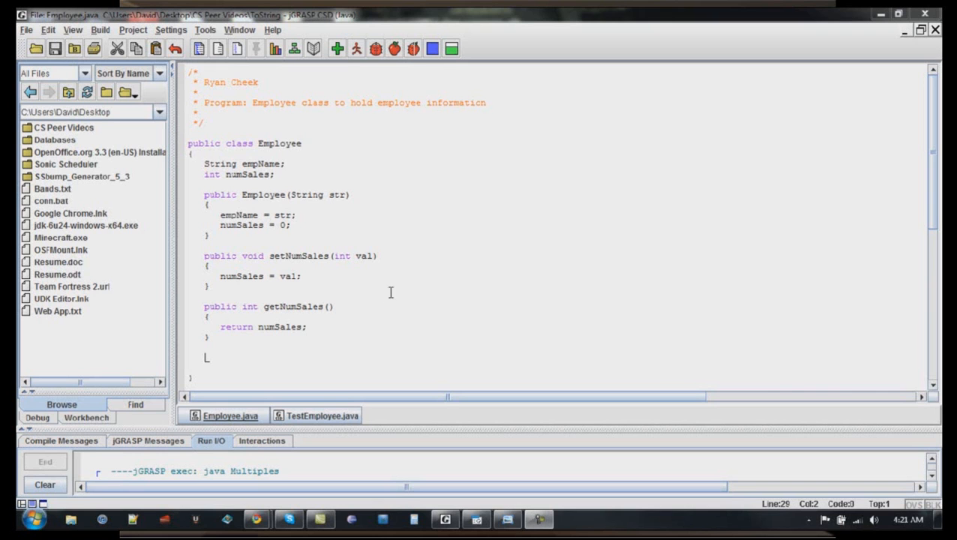
mouse_move(417, 255)
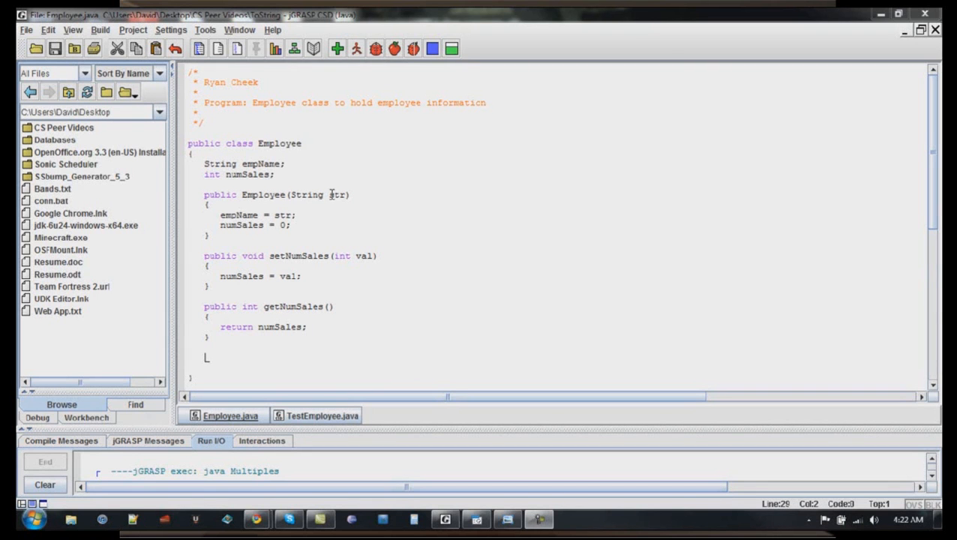
mouse_move(336, 210)
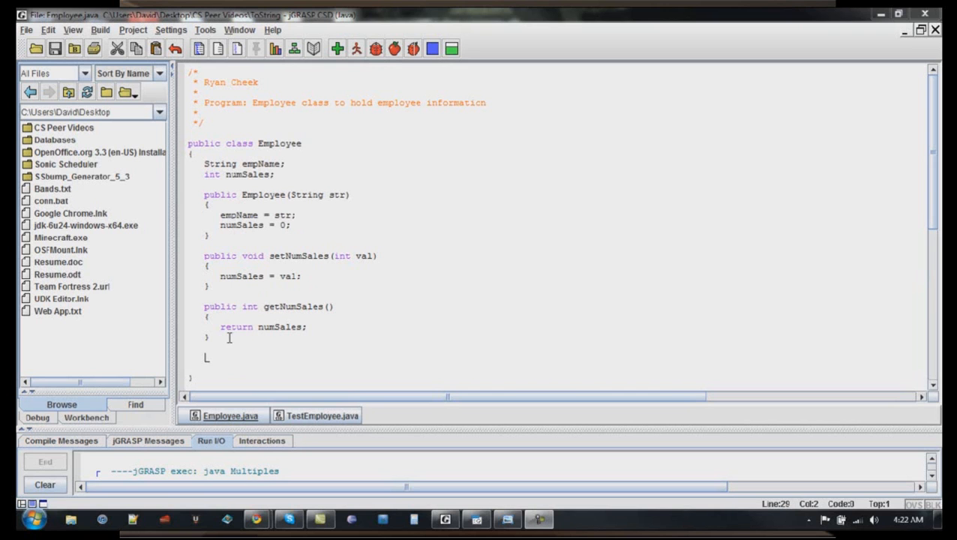
mouse_move(269, 276)
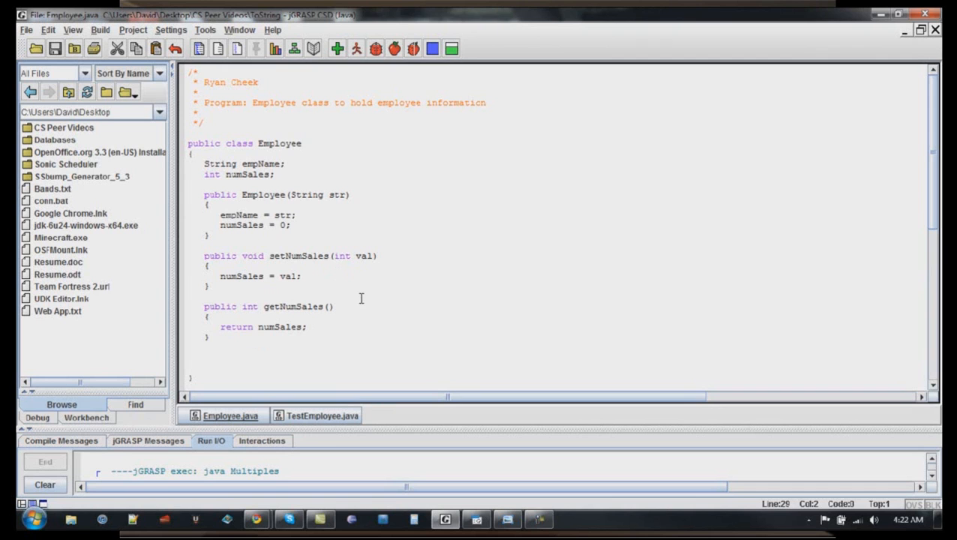
mouse_move(461, 319)
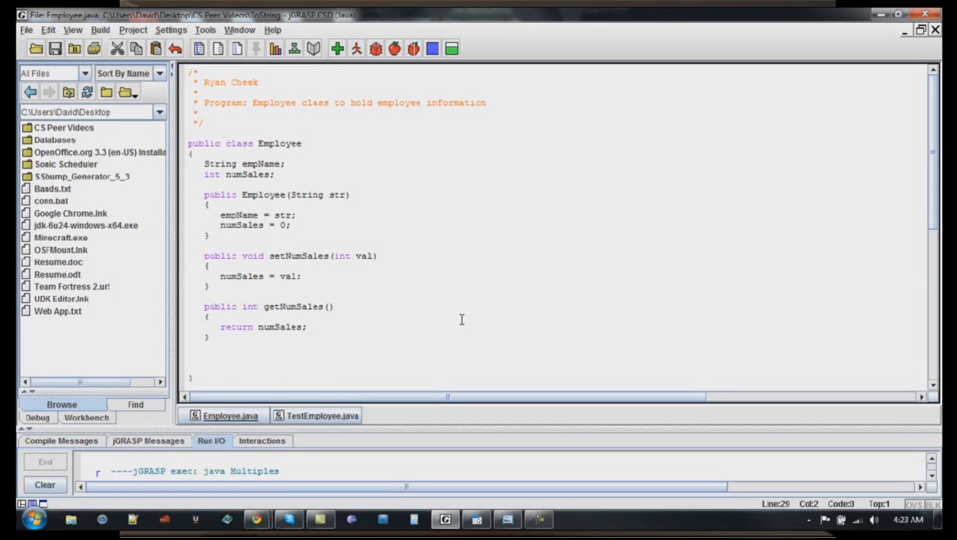
Declare the method signature public String toString() in Employee.java
text(public)
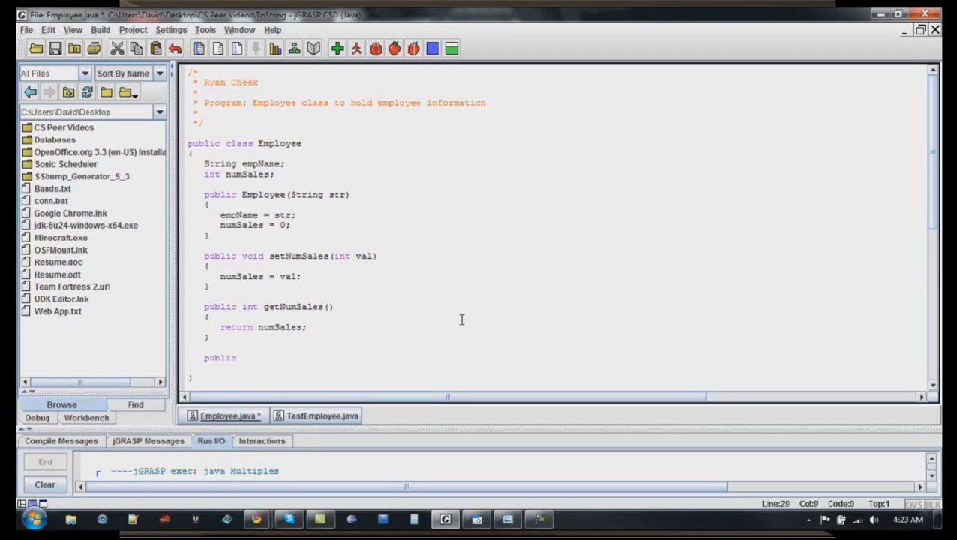
text(String)
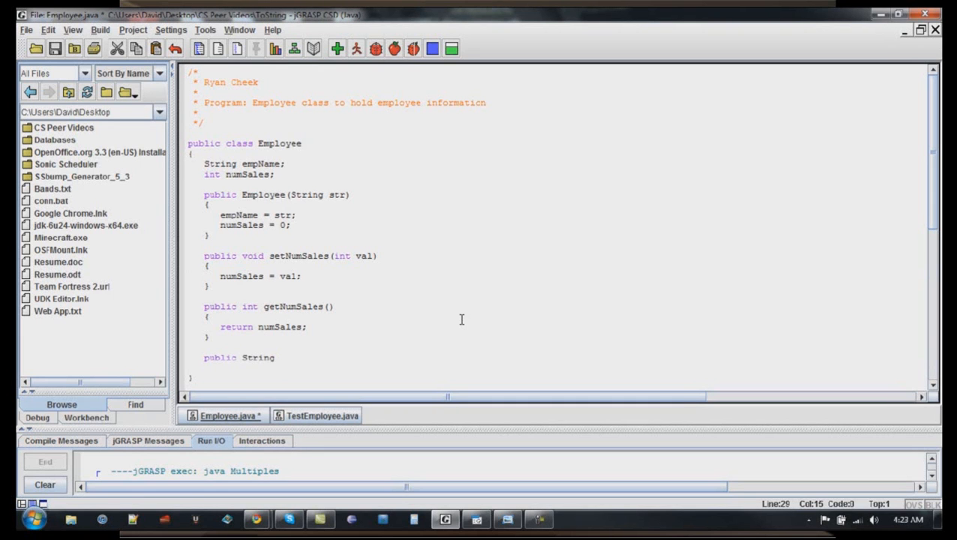
text(toStr)
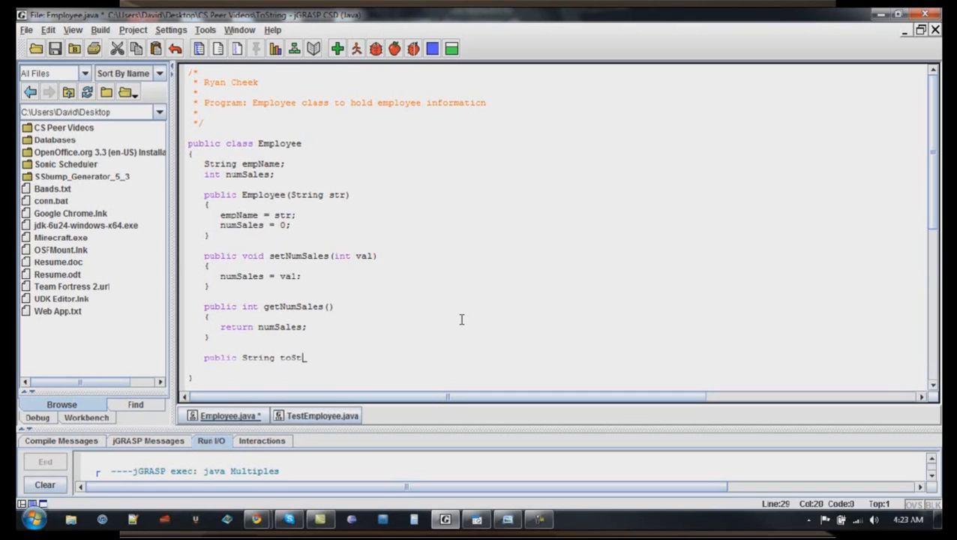
text(ing())
text(})
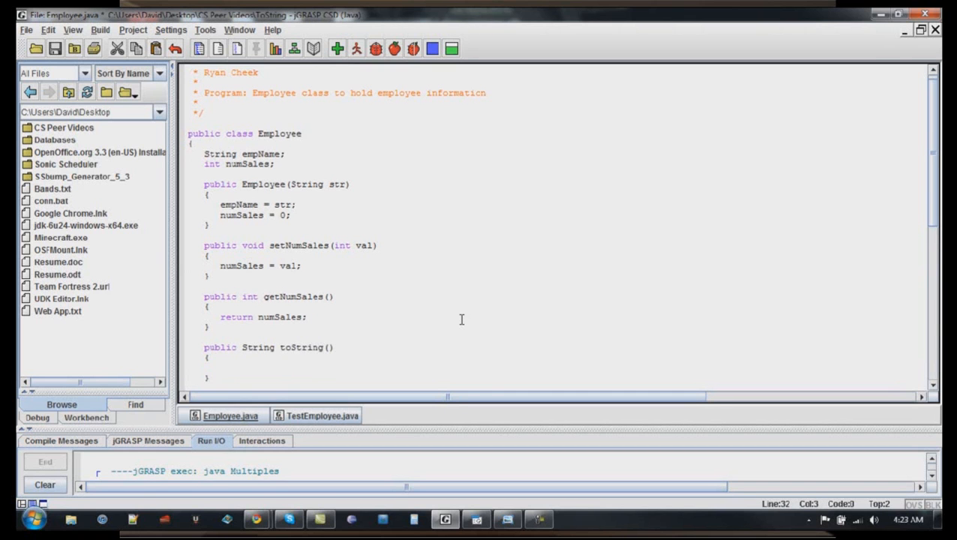
Write the return concatenating "Name: ", empName, "\nNumber of Sales: " and numSales
text(retur)
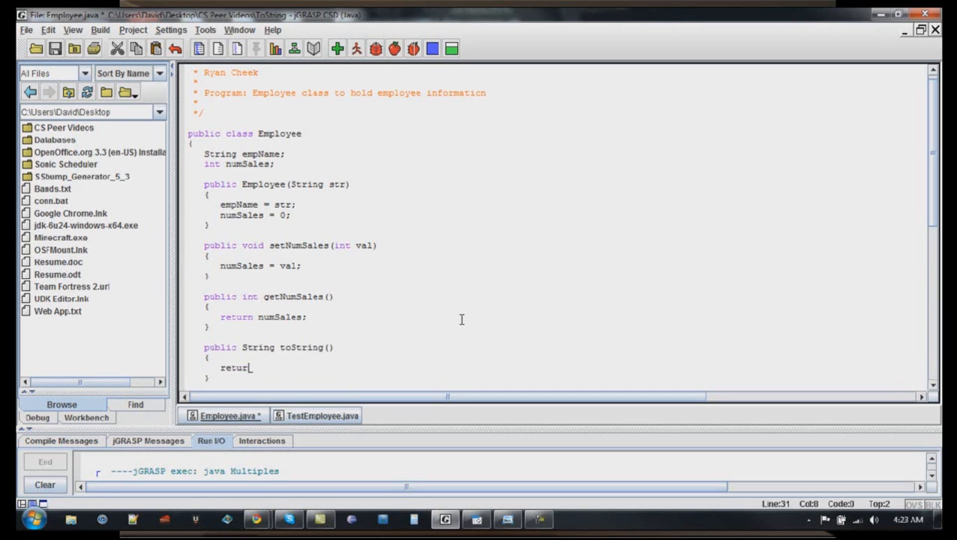
text(n)
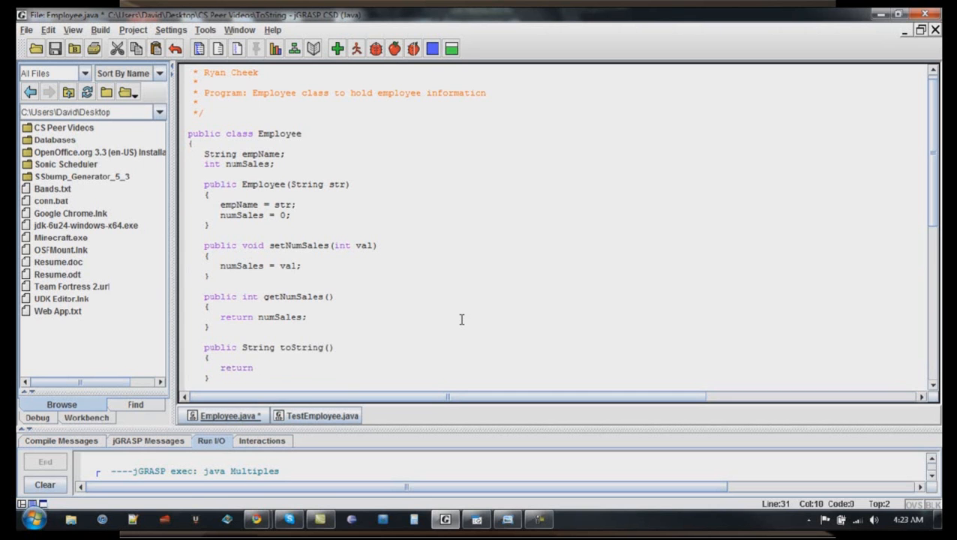
text(")
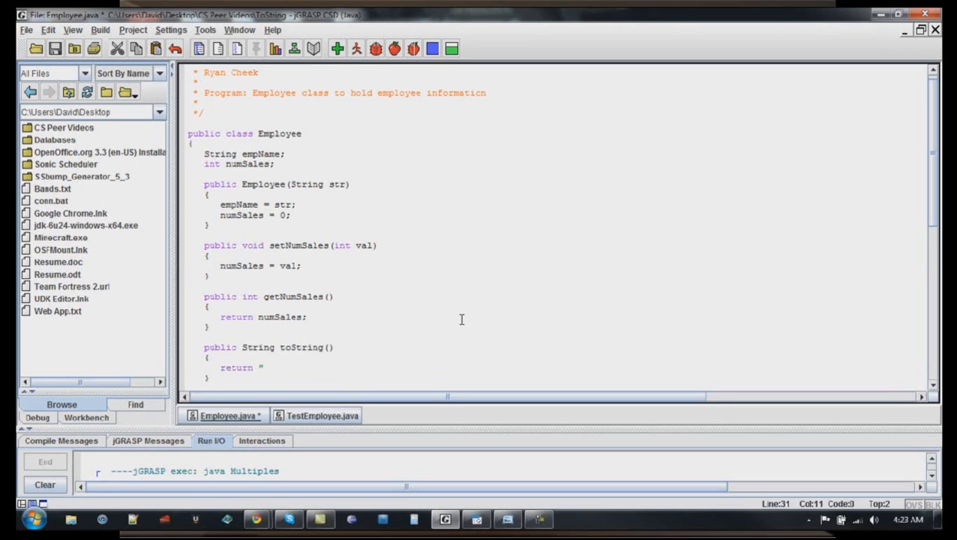
text(Employee)
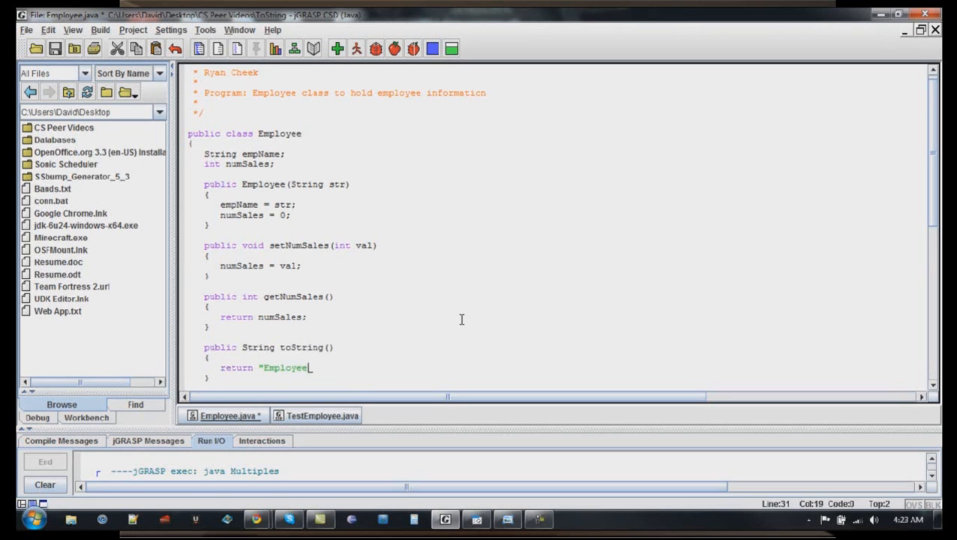
key(Backspace)
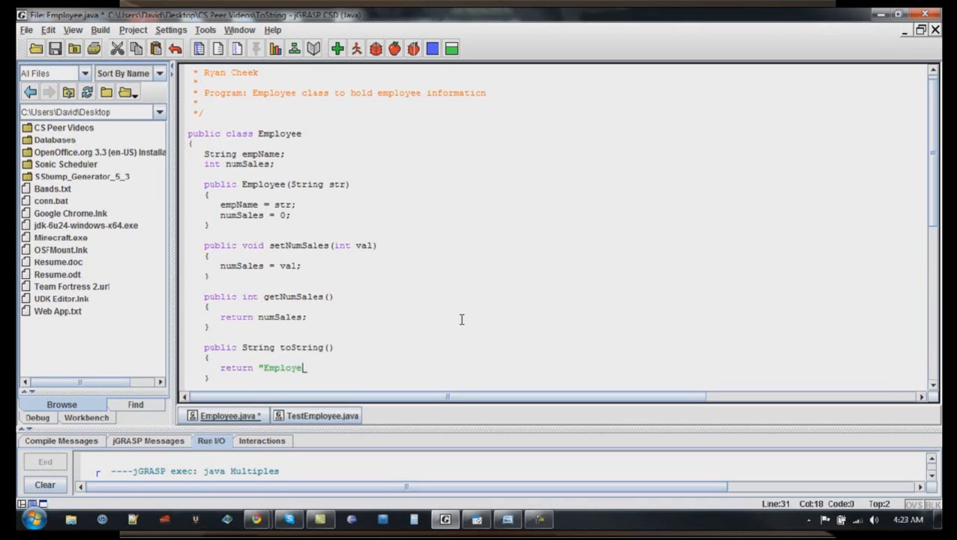
text(Name: " +)
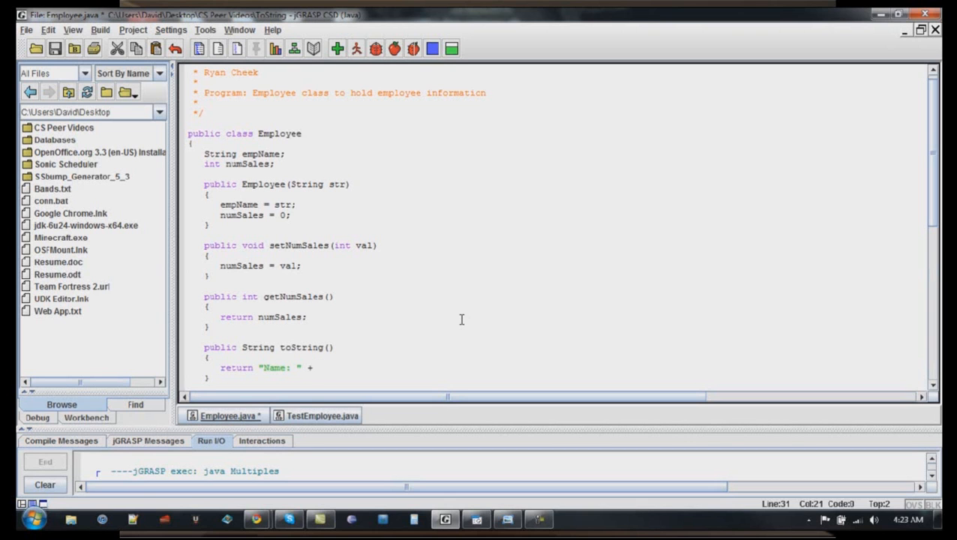
text(empName)
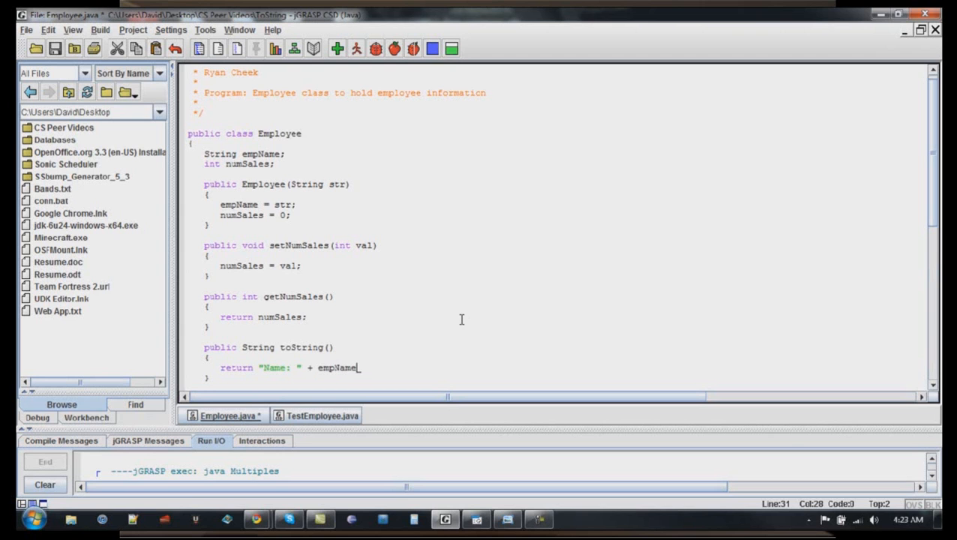
mouse_move(324, 367)
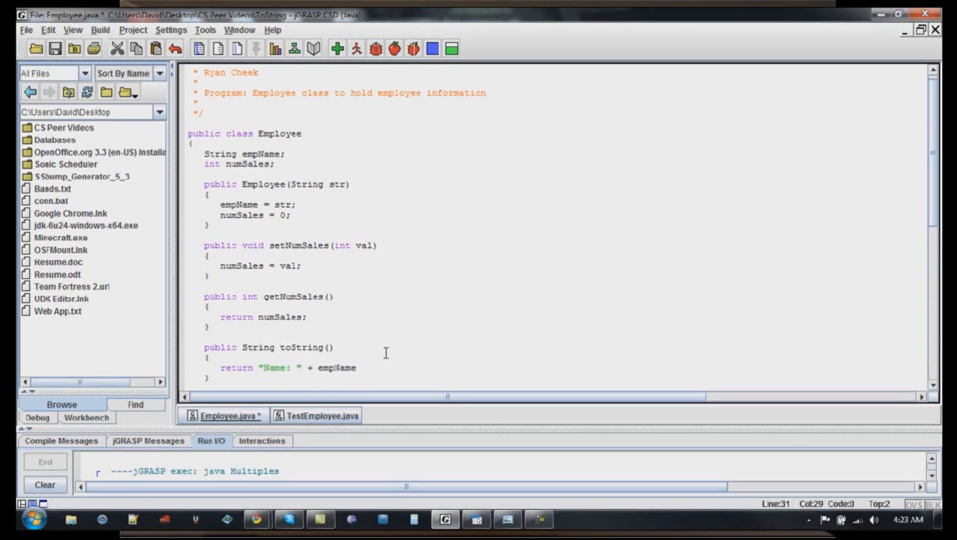
text(+ ")
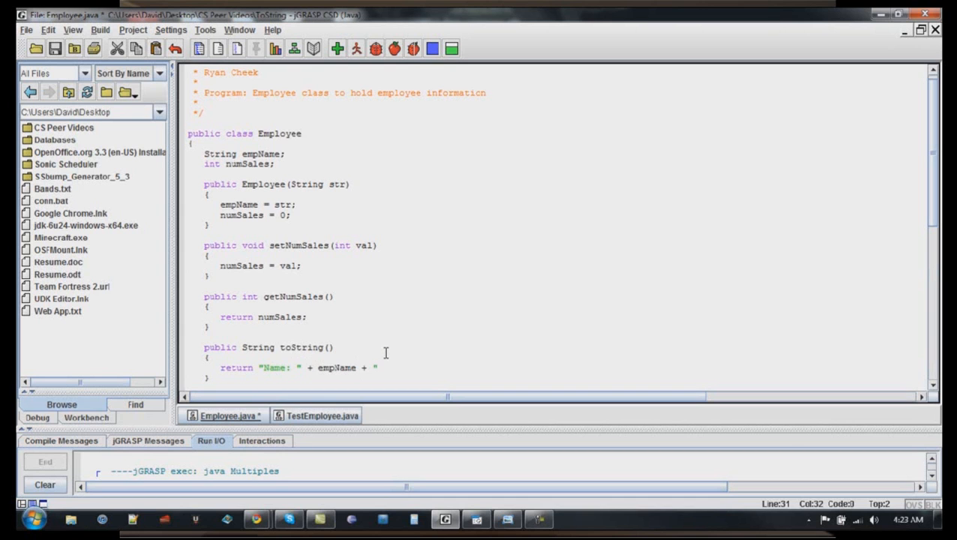
text("\nN)
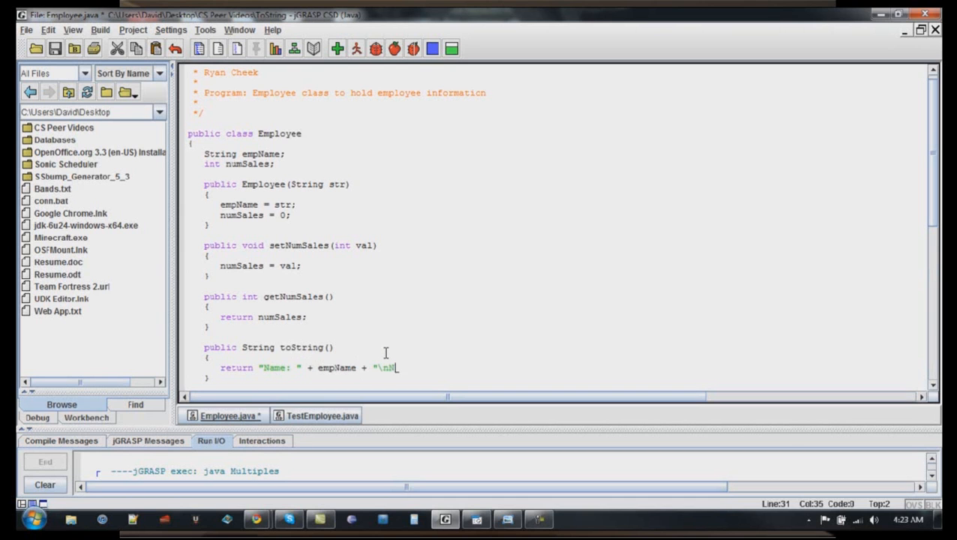
text(umber of Sal)
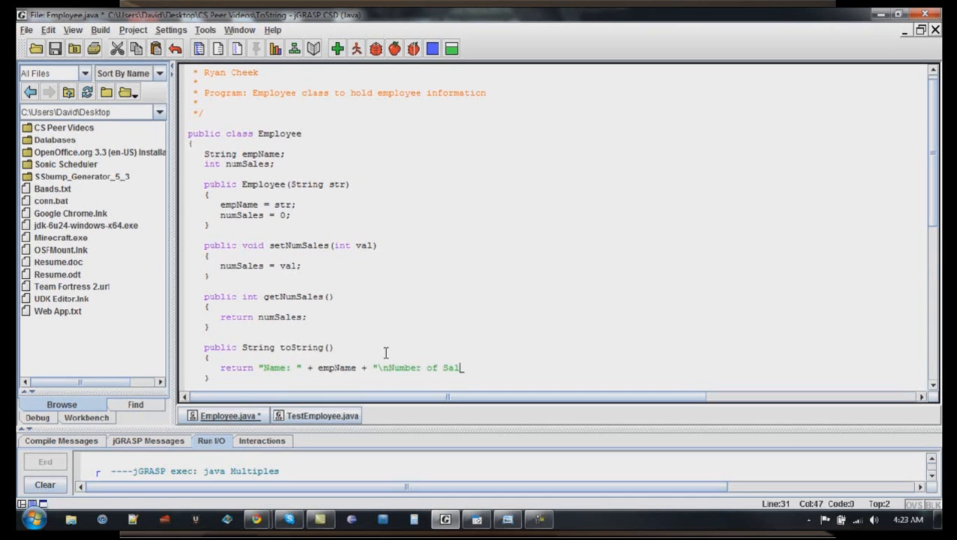
text(es: " + n)
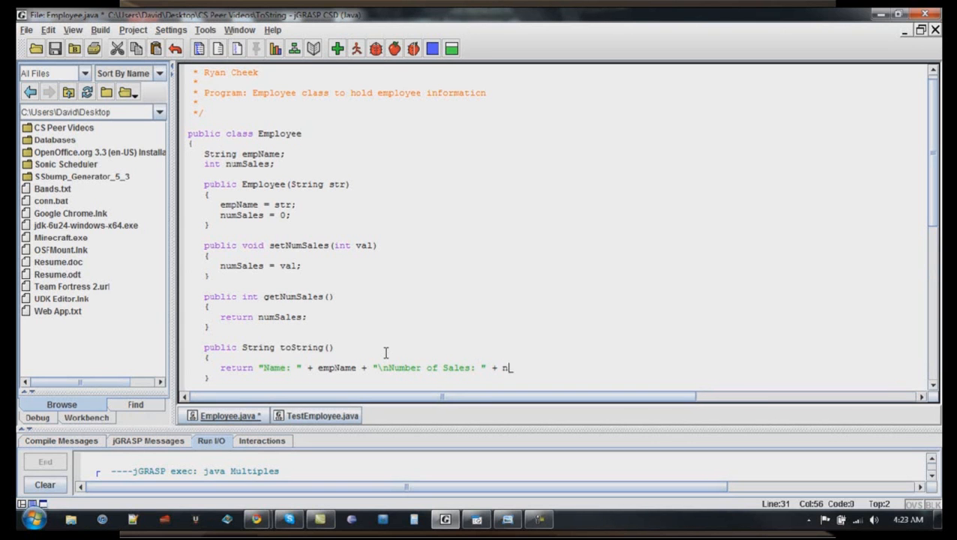
text(umSales)
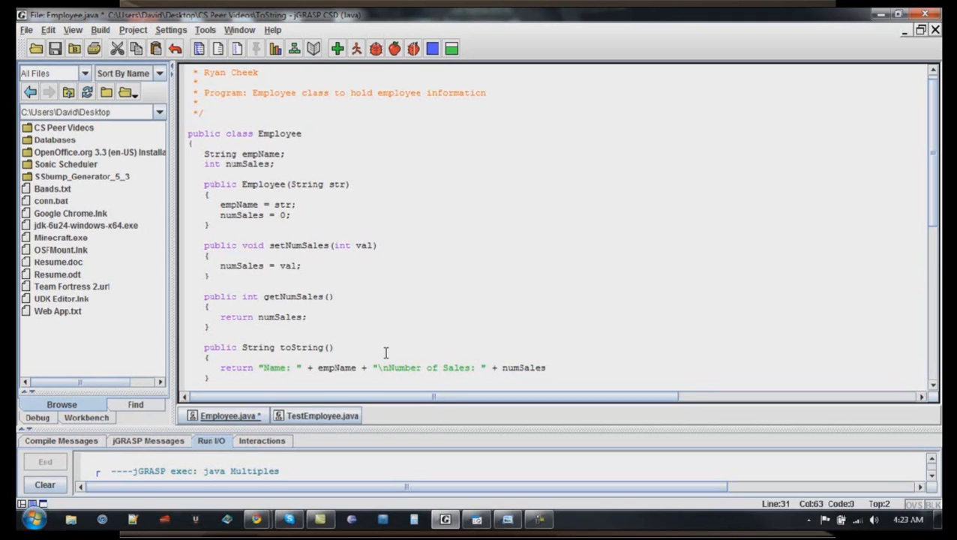
text(+ "\n";)
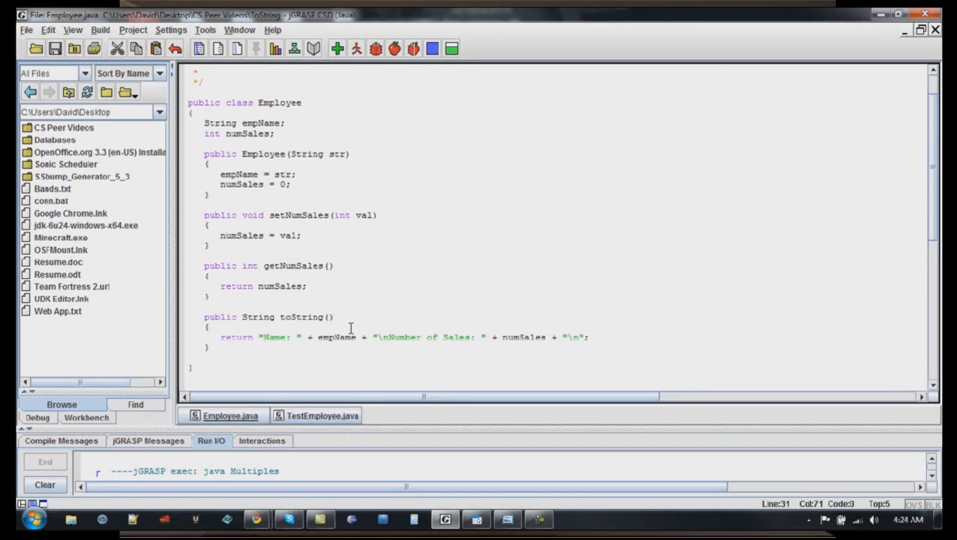
mouse_move(416, 339)
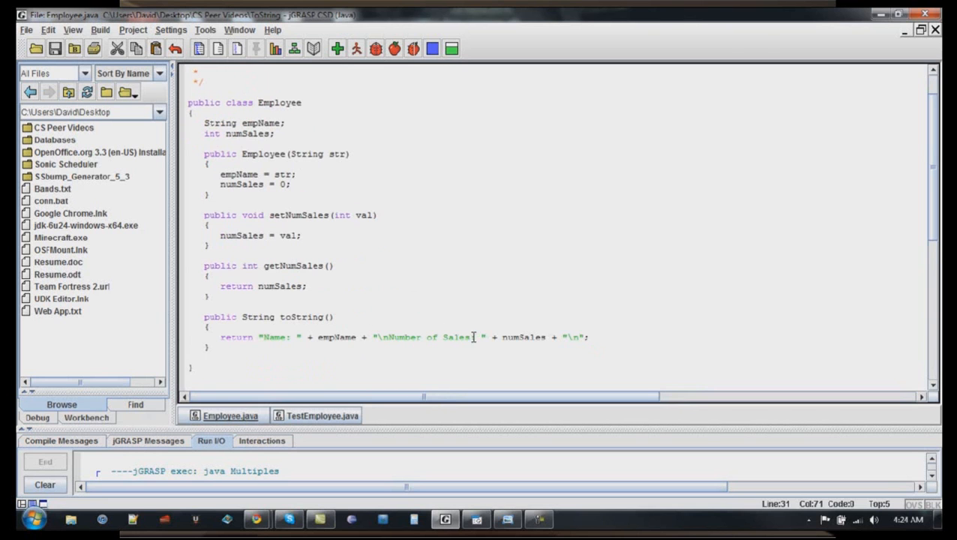
mouse_move(484, 337)
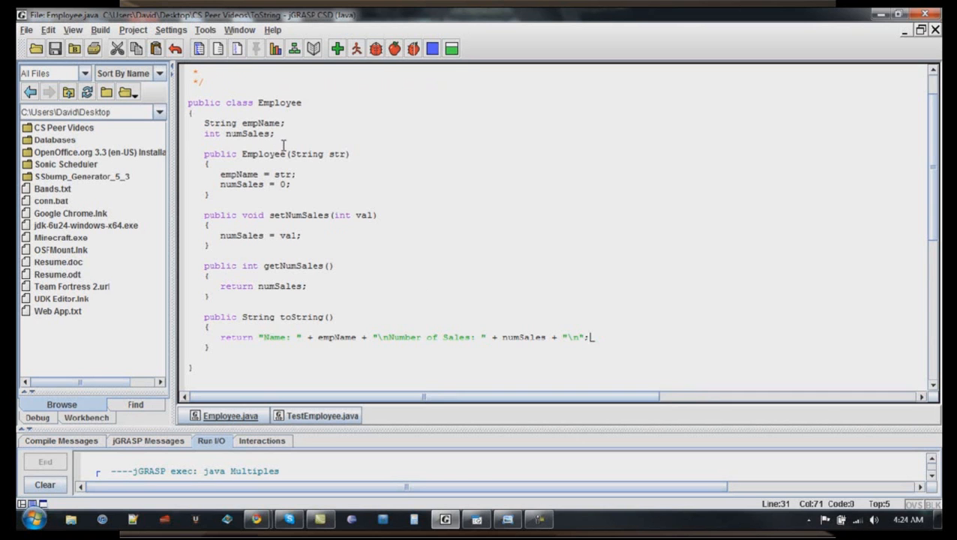
mouse_move(370, 187)
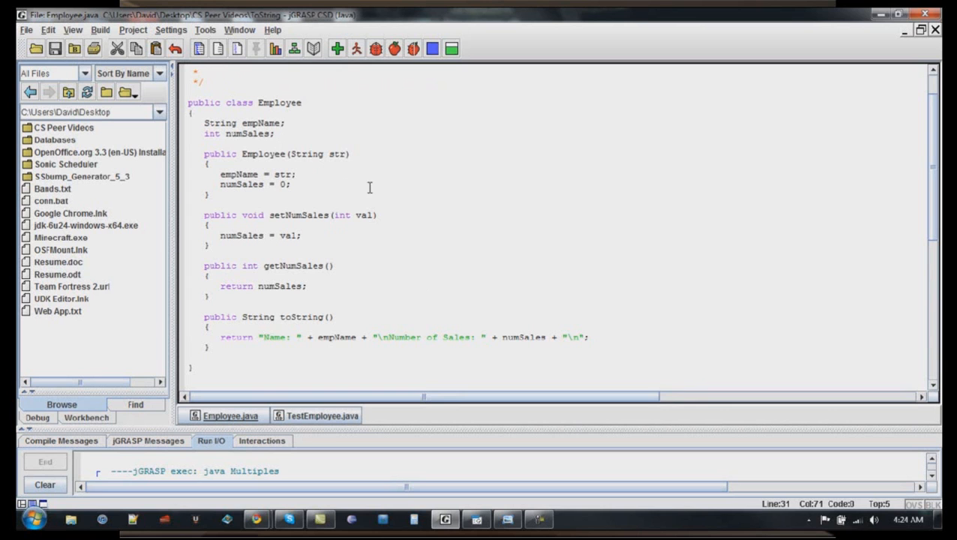
mouse_move(354, 198)
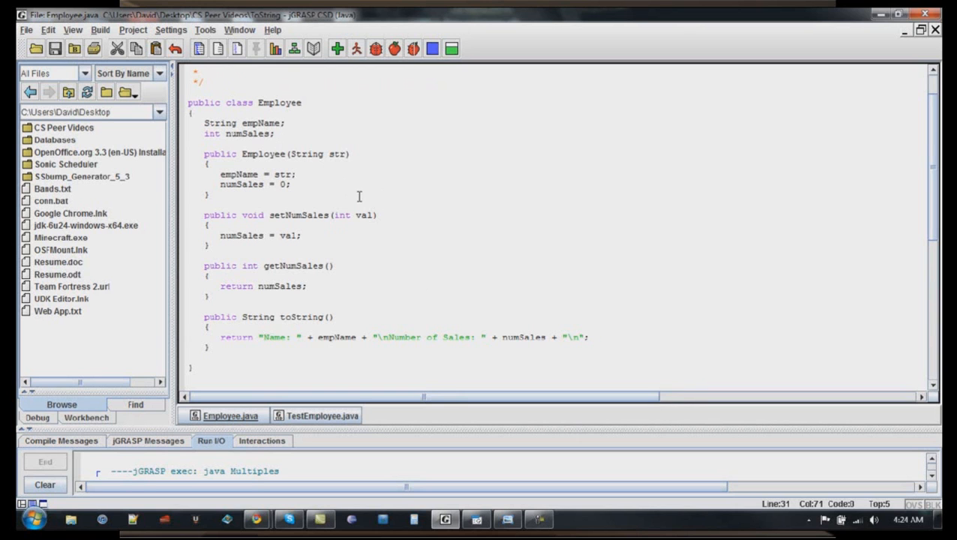
mouse_move(395, 217)
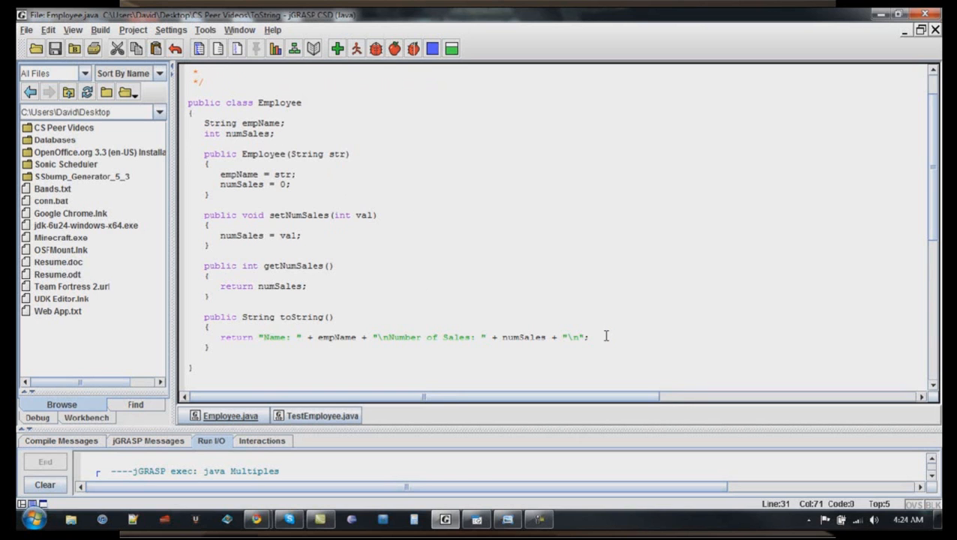
mouse_move(330, 366)
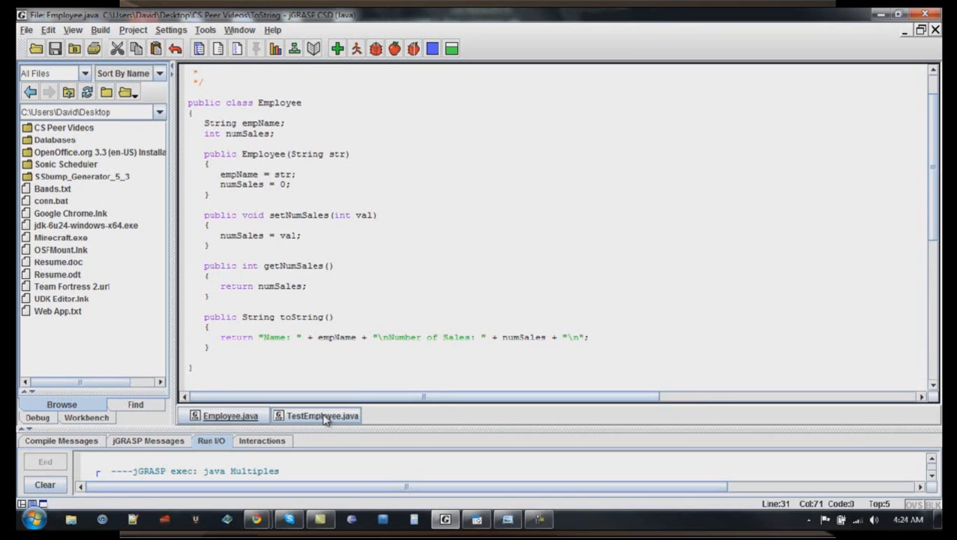
click(322, 415)
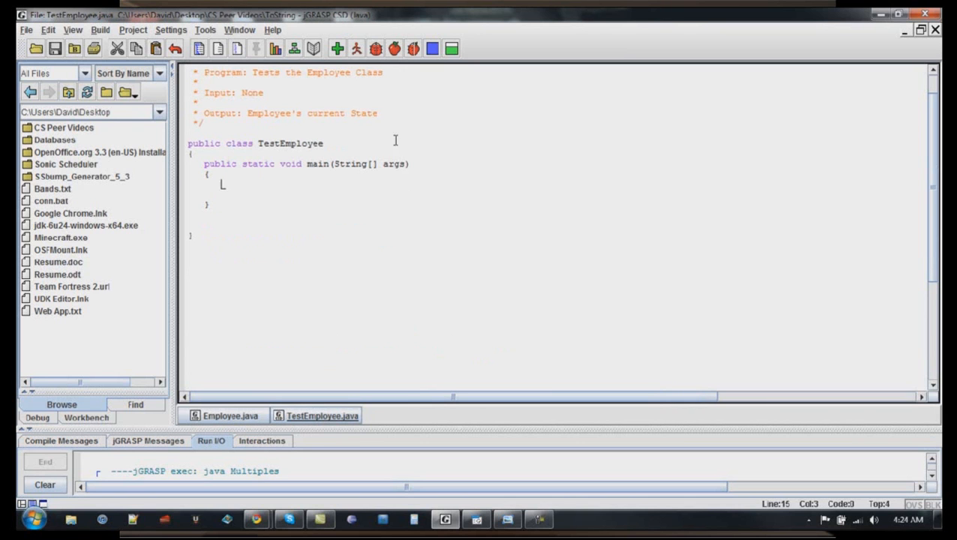
text(Ryan Cheek)
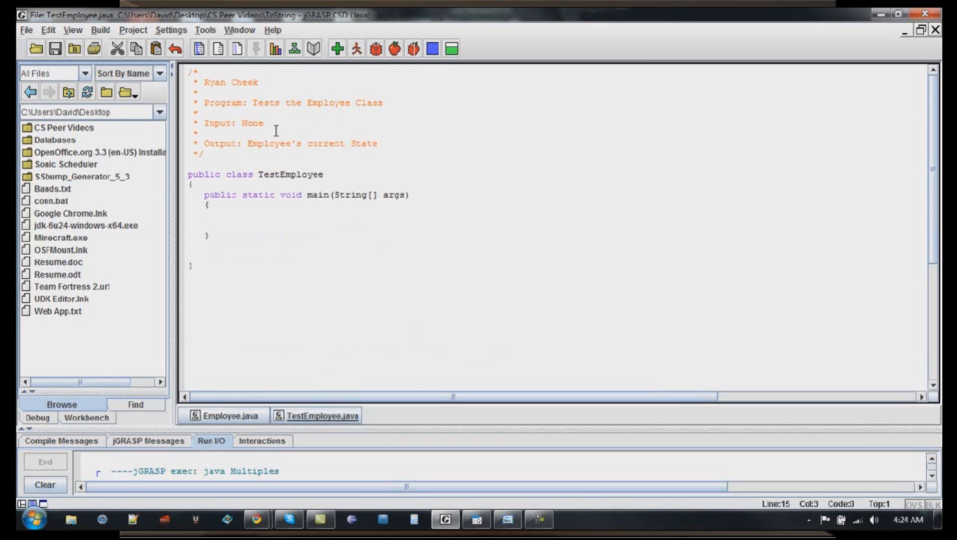
mouse_move(369, 152)
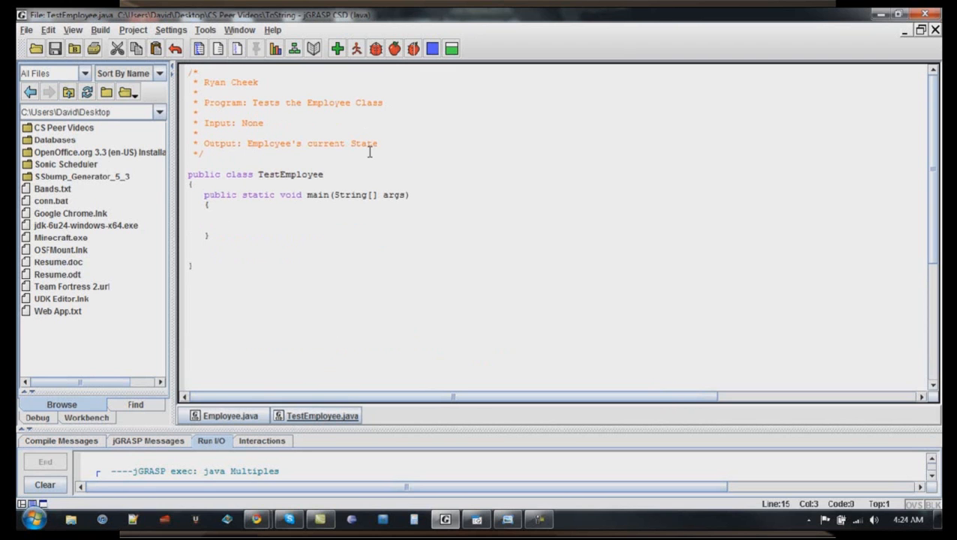
mouse_move(433, 144)
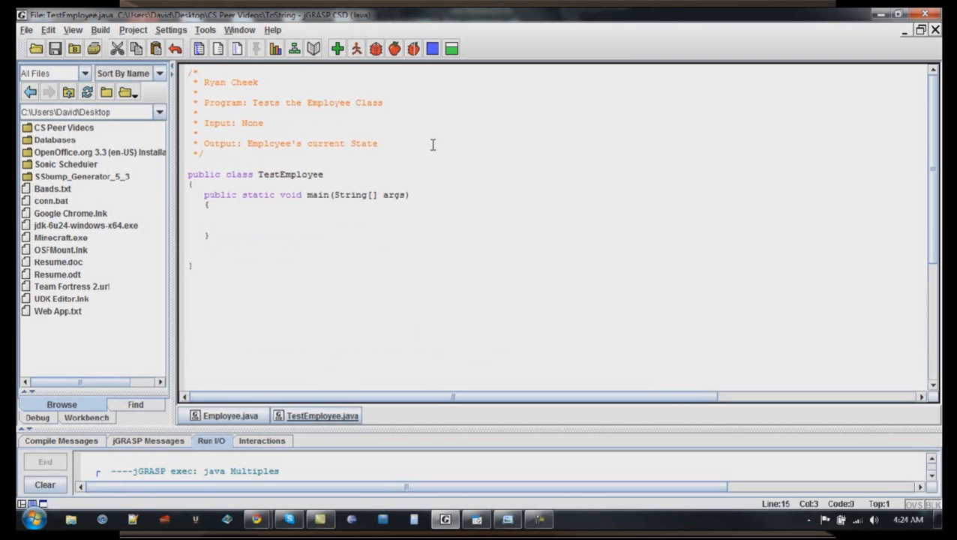
mouse_move(517, 204)
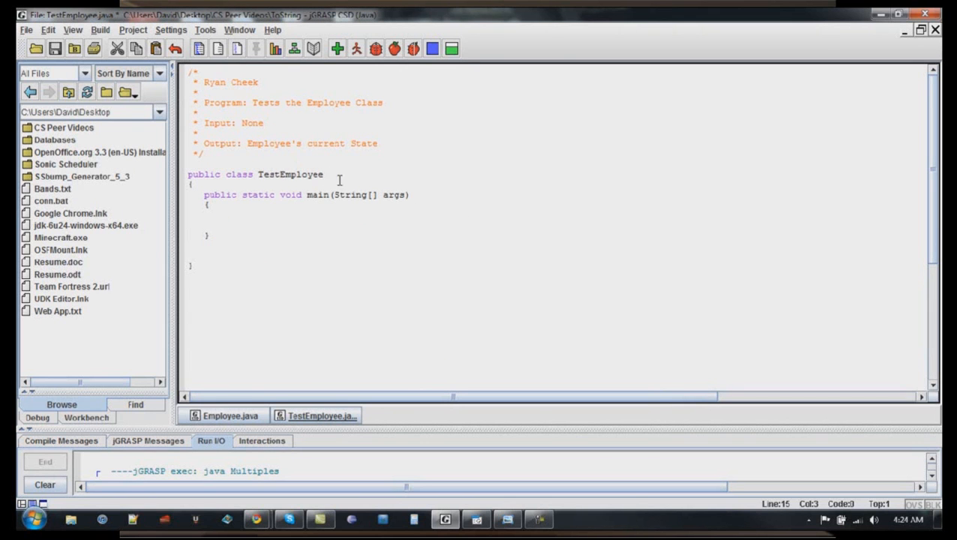
mouse_move(397, 229)
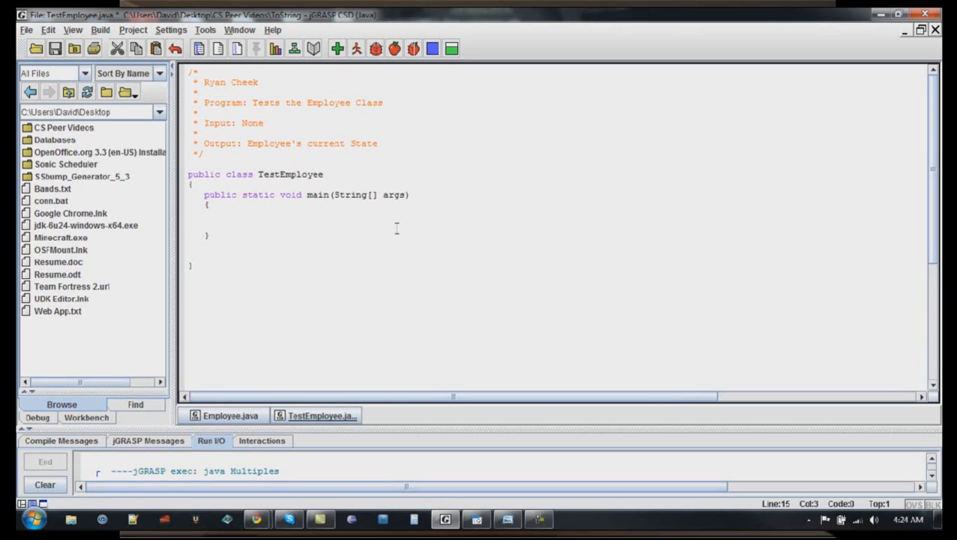
text(Employee)
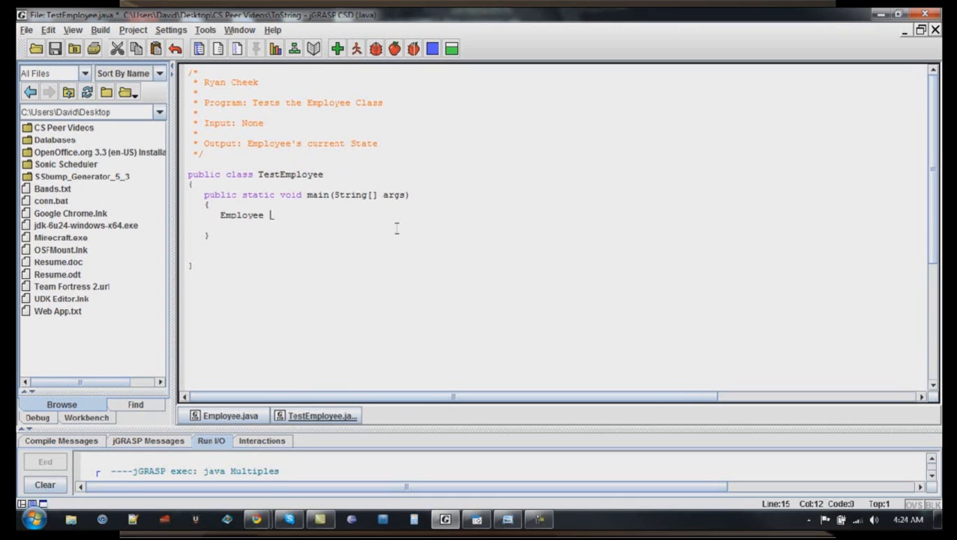
text(newEmp =)
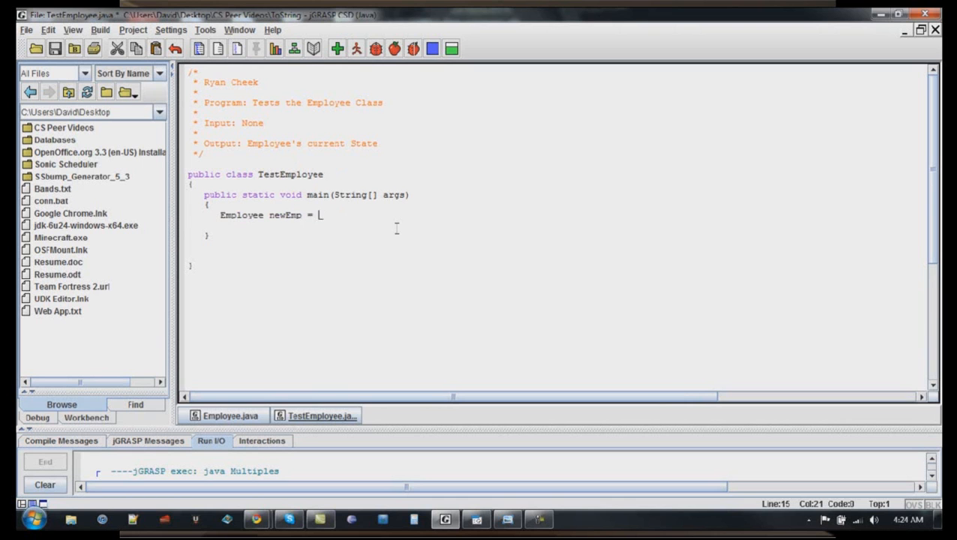
text(new Employee()
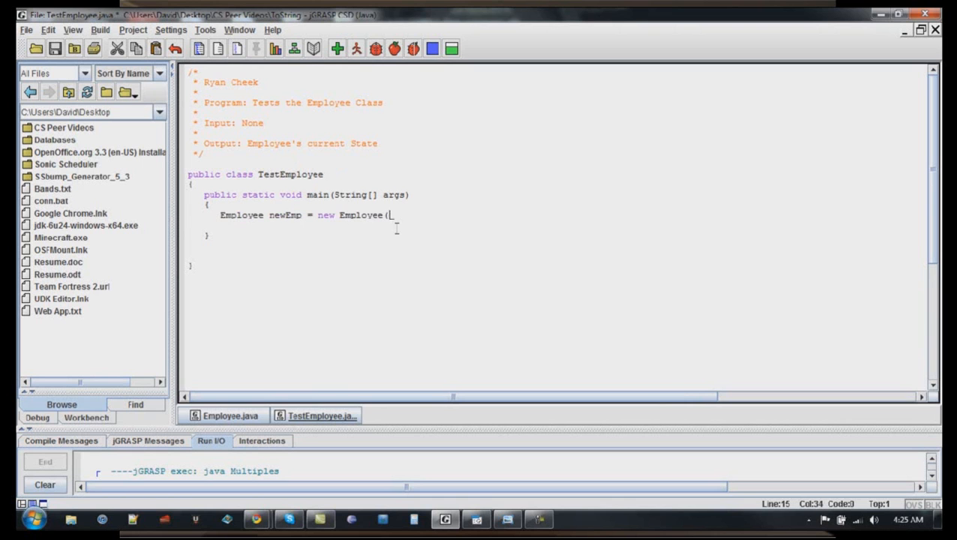
text("Ryan Cheek")
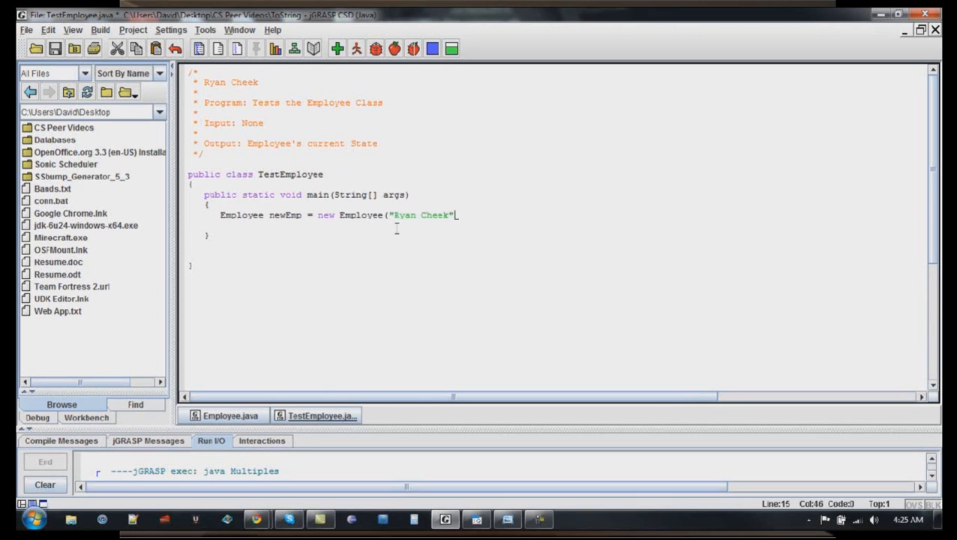
text();)
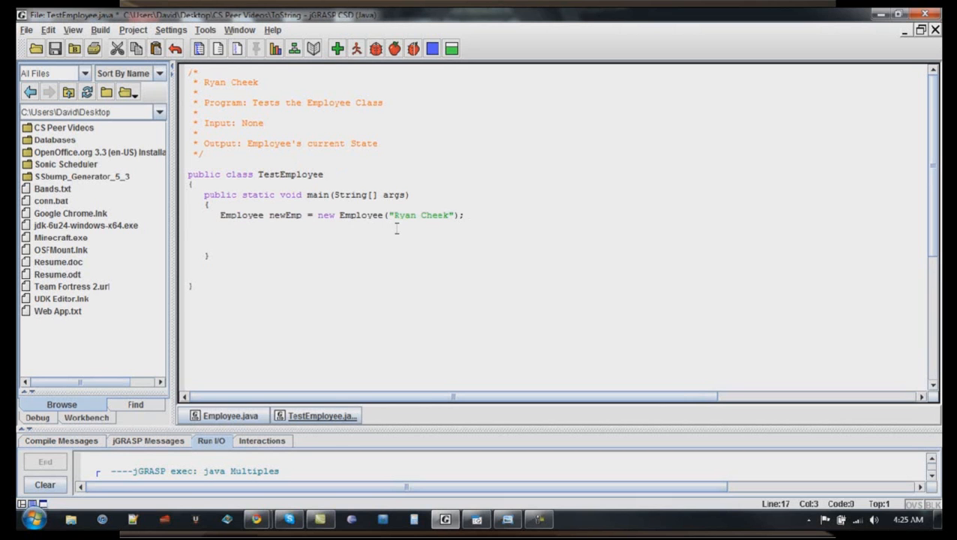
Add System.out.println(newEmp.toString()); to print the employee
text(System)
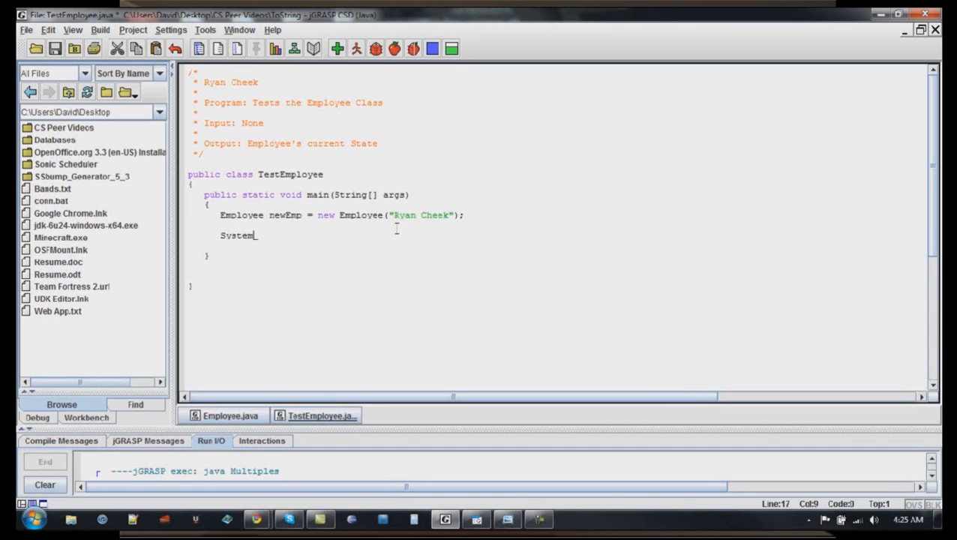
text(.)
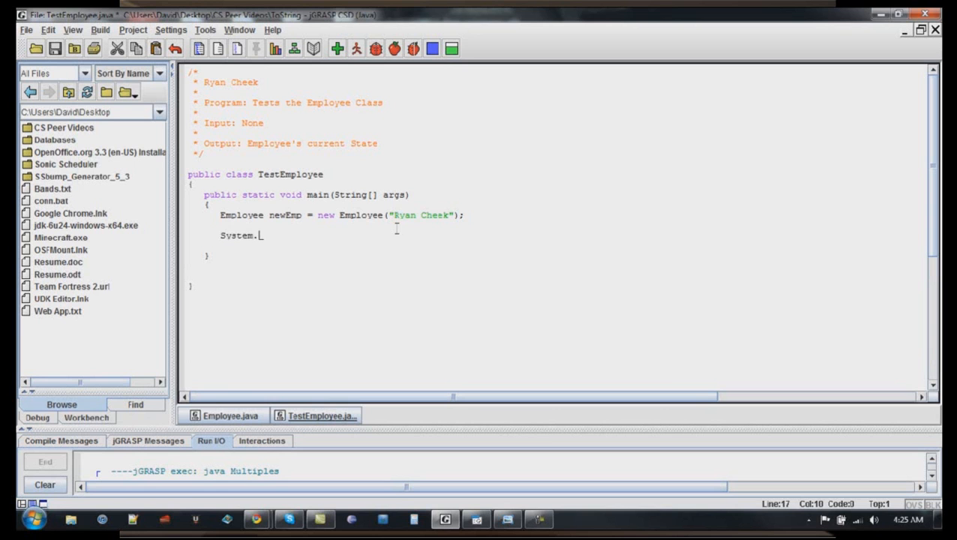
text(out.println()
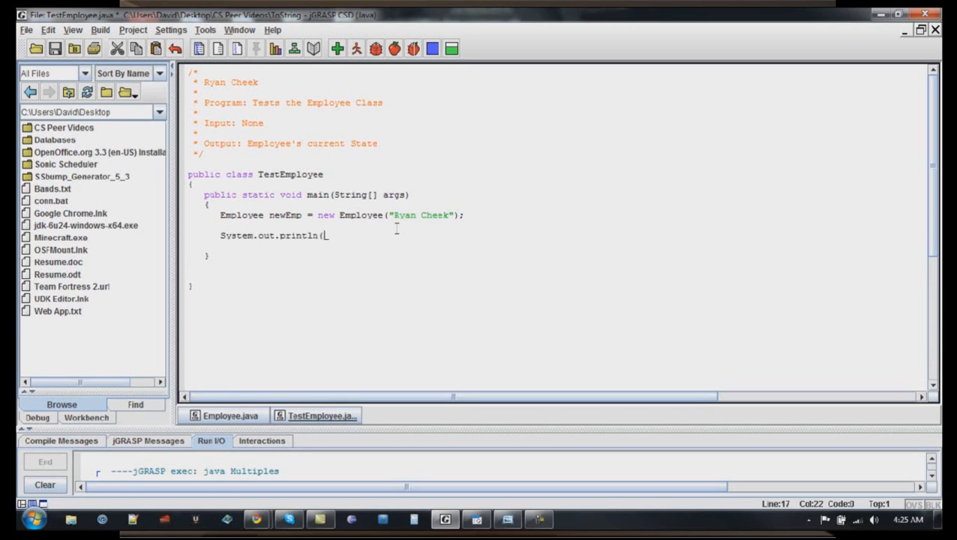
text(newEmp)
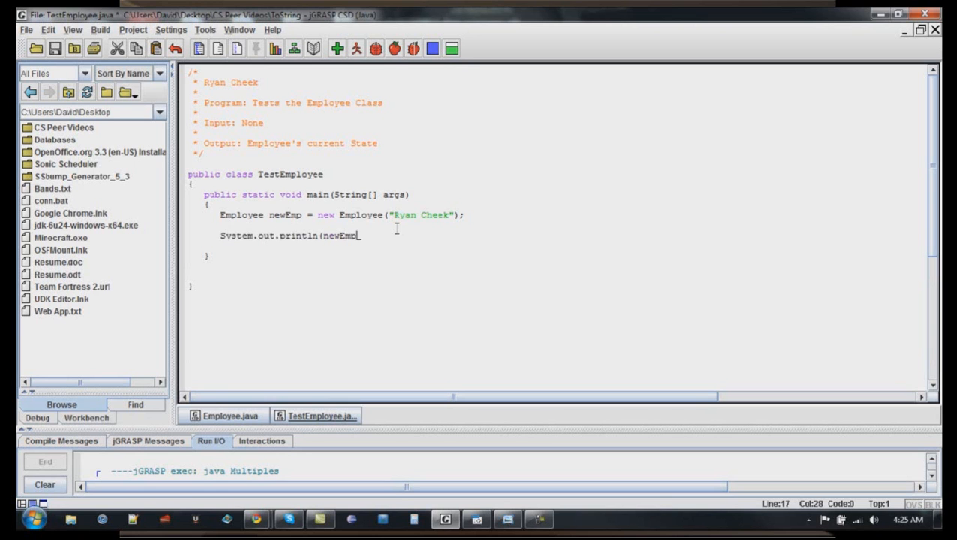
text(.toString());)
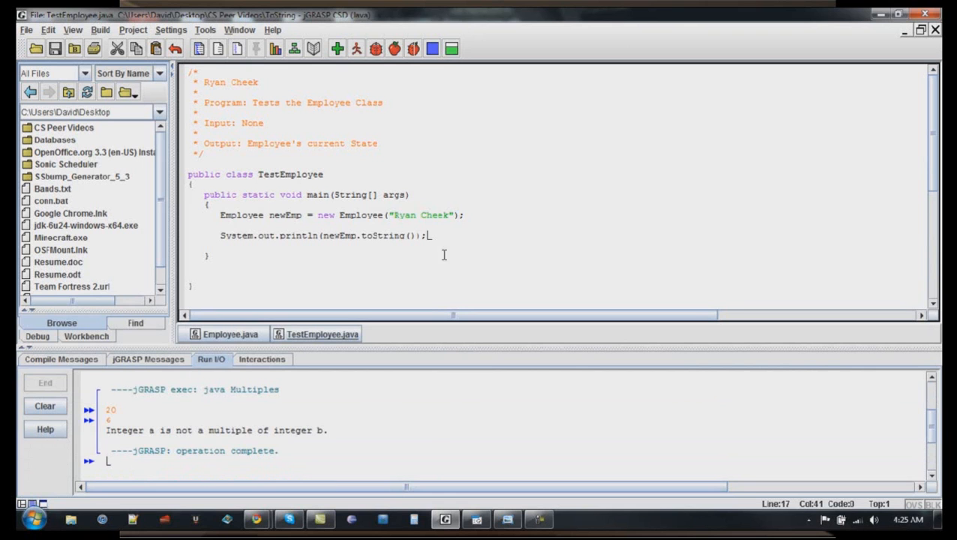
click(336, 48)
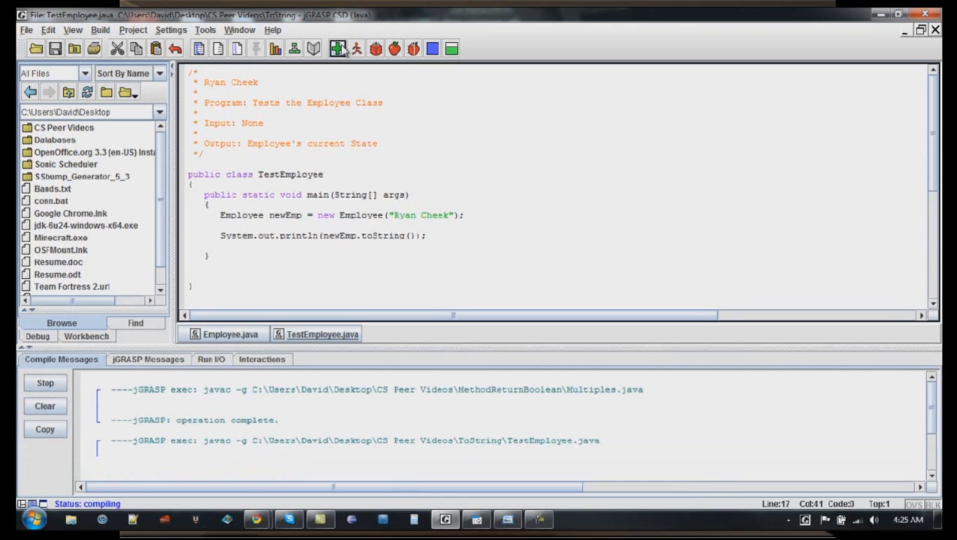
click(338, 48)
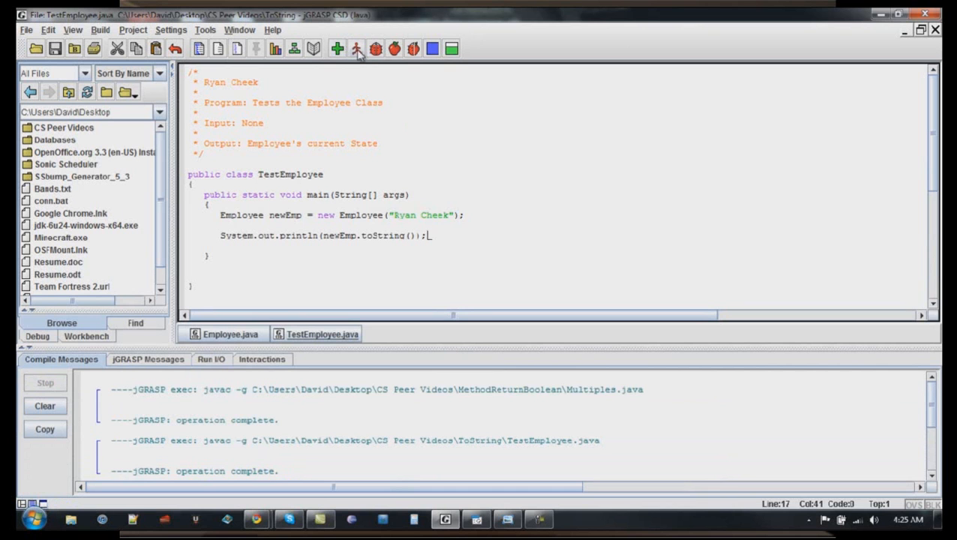
click(358, 48)
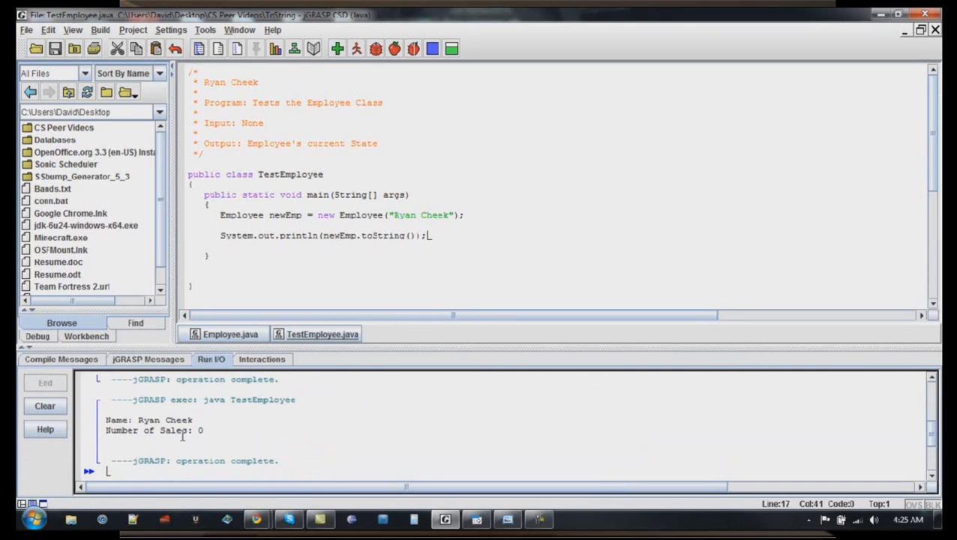
click(467, 215)
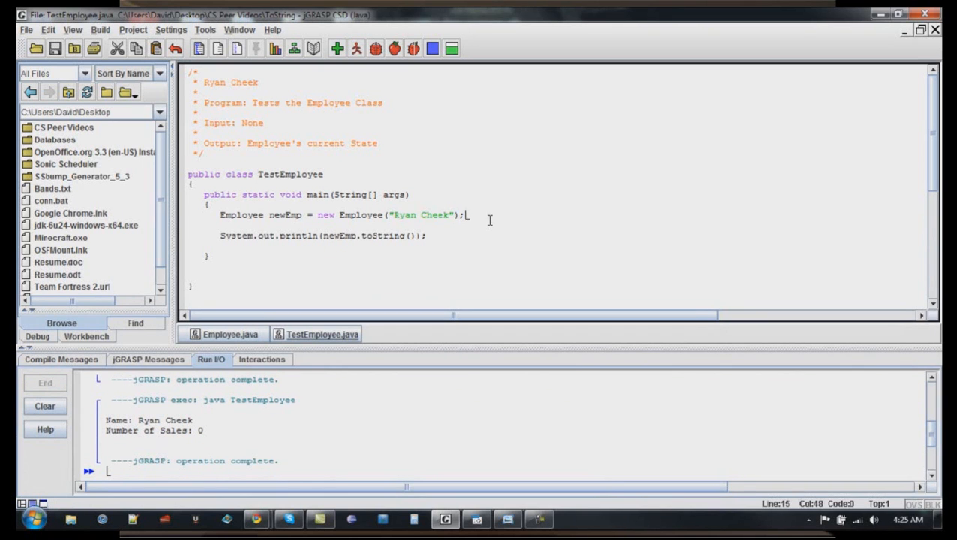
Add newEmp.setNumSales(5); below the constructor, checking Employee.java for the method name
key(Enter)
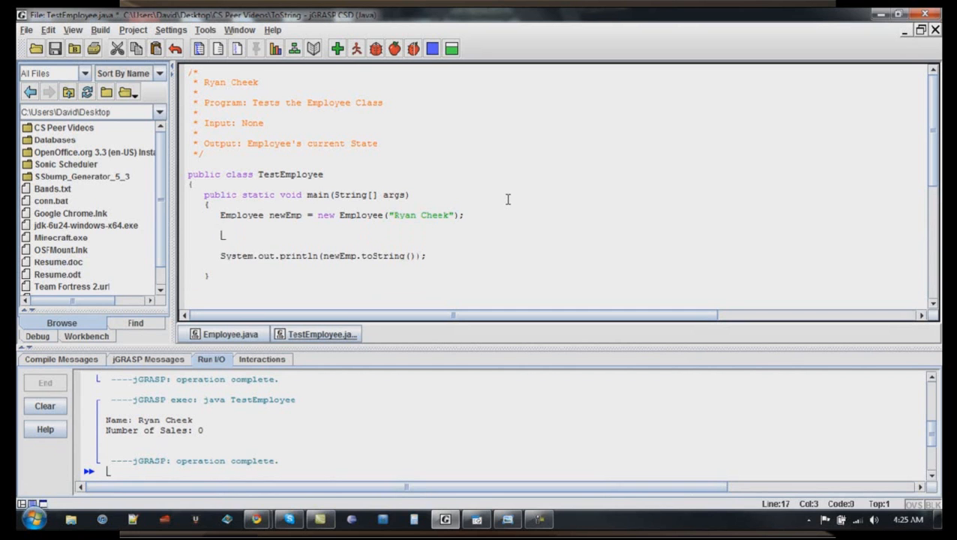
text(newEmp)
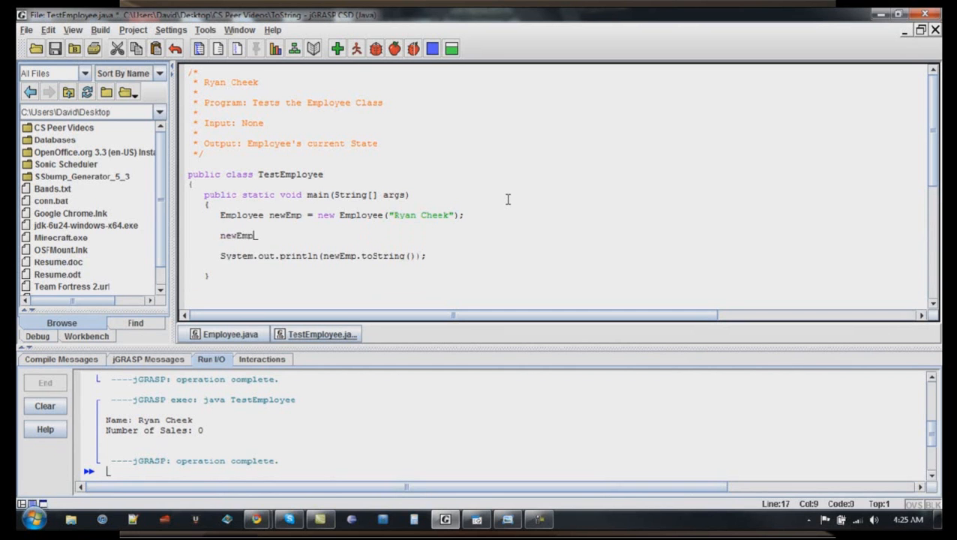
text(.setSales)
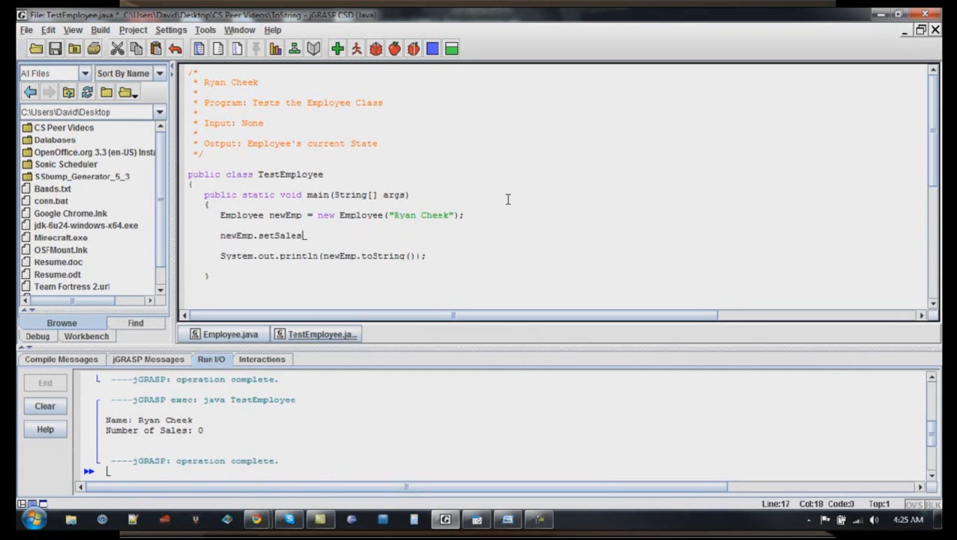
text(()
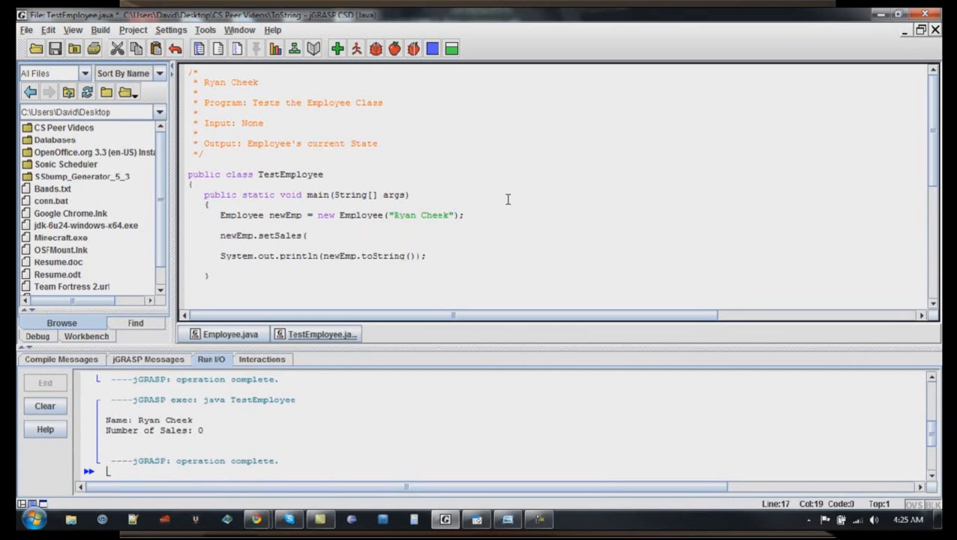
text(5);)
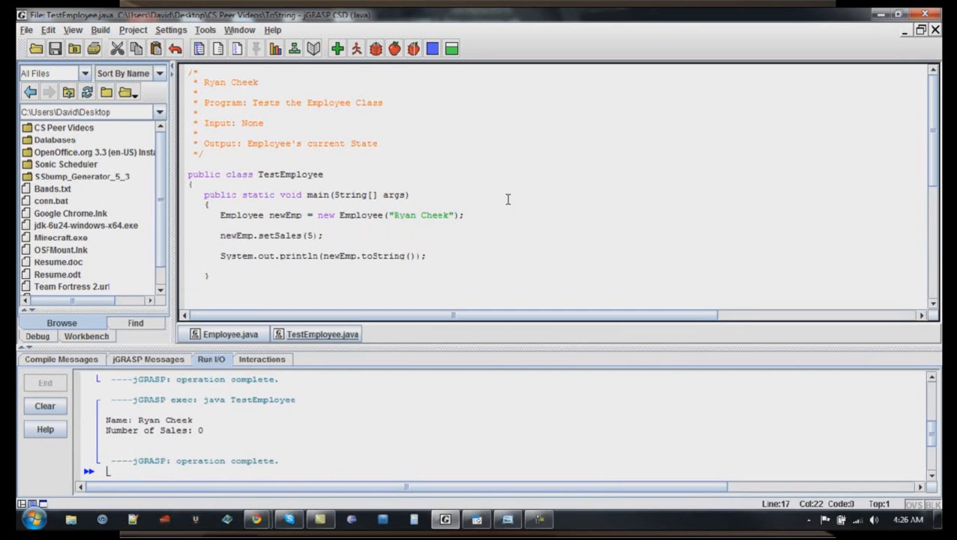
click(229, 334)
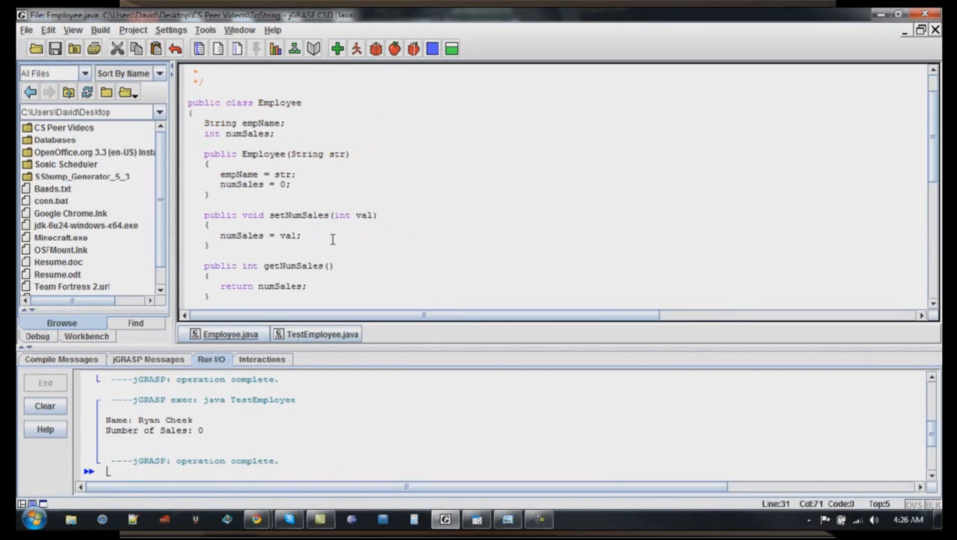
click(323, 333)
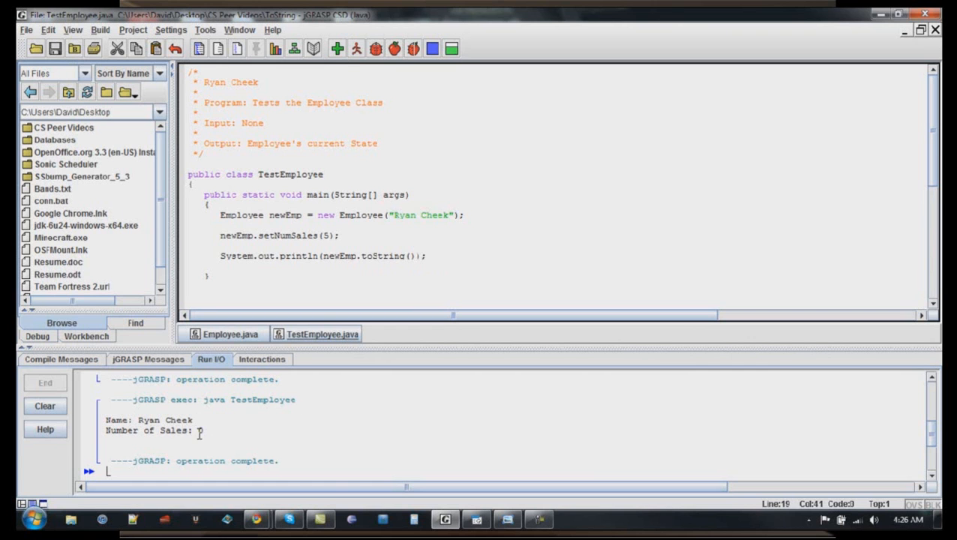
Recompile and rerun TestEmployee, now showing Number of Sales: 5
click(356, 48)
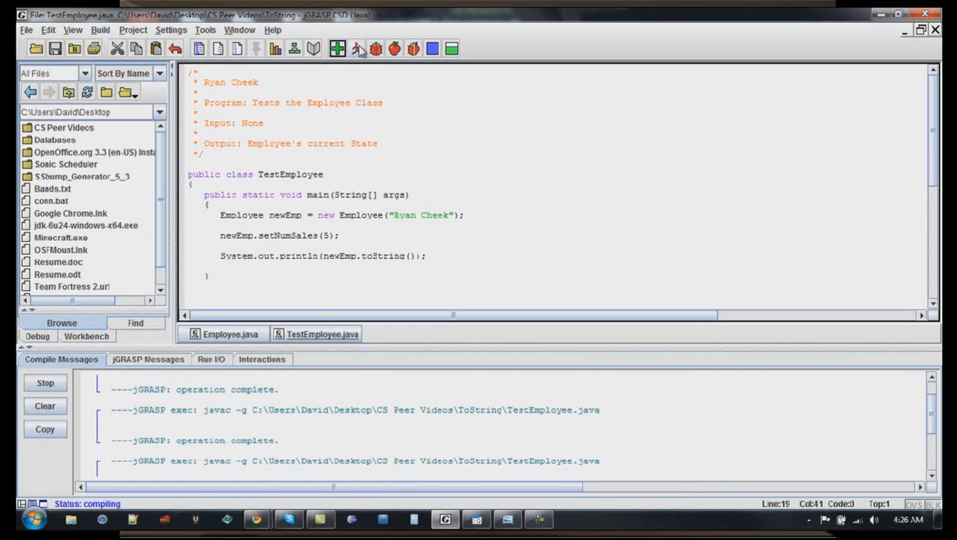
click(357, 48)
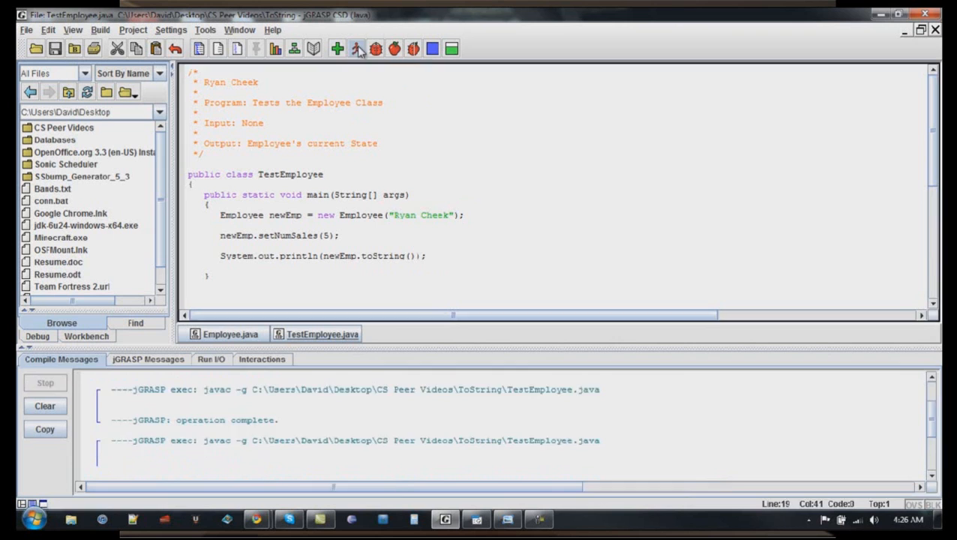
click(355, 48)
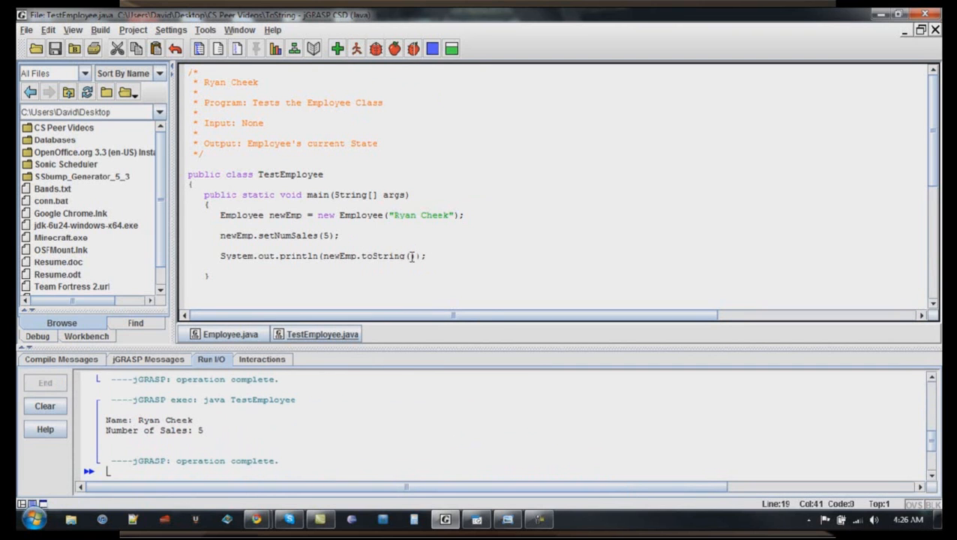
Remove .toString() so println prints newEmp directly, then recompile and rerun
double_click(384, 255)
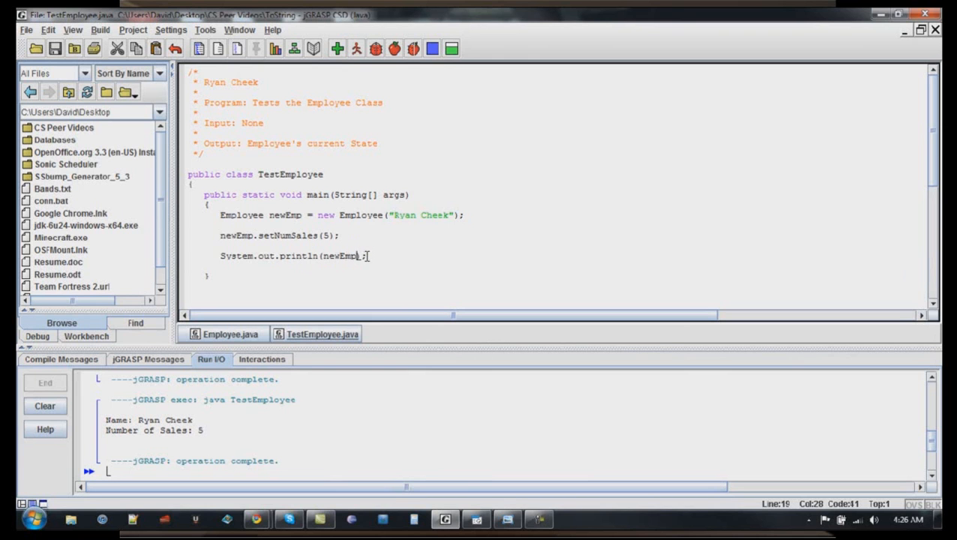
click(336, 48)
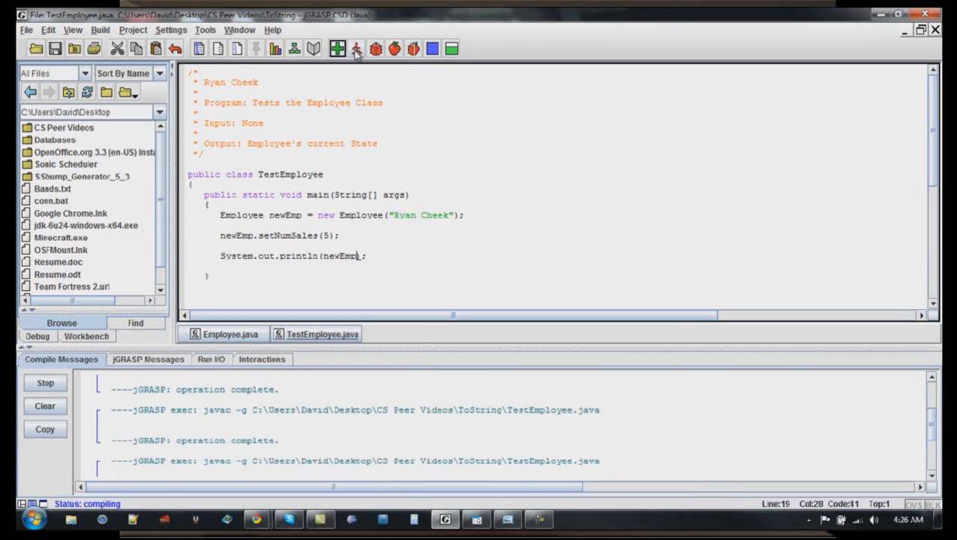
click(355, 48)
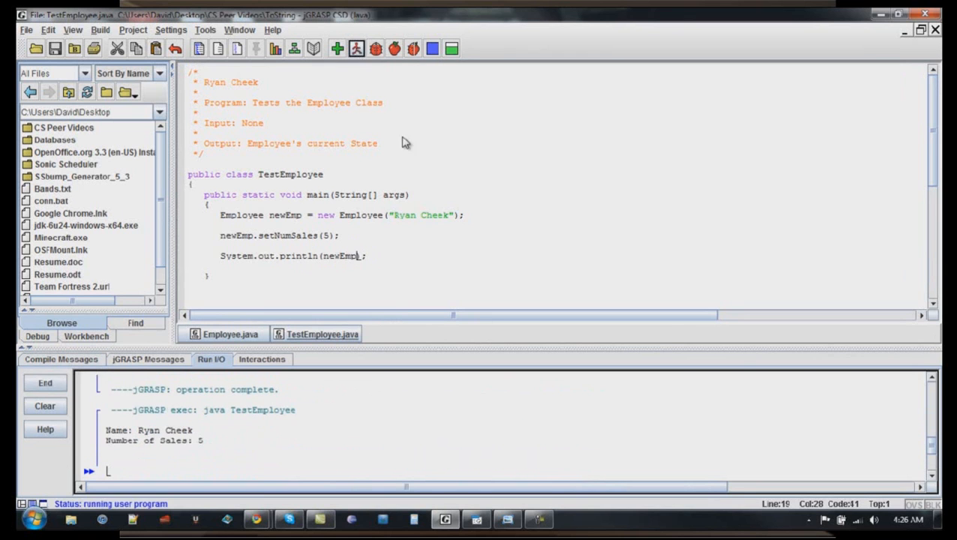
click(356, 48)
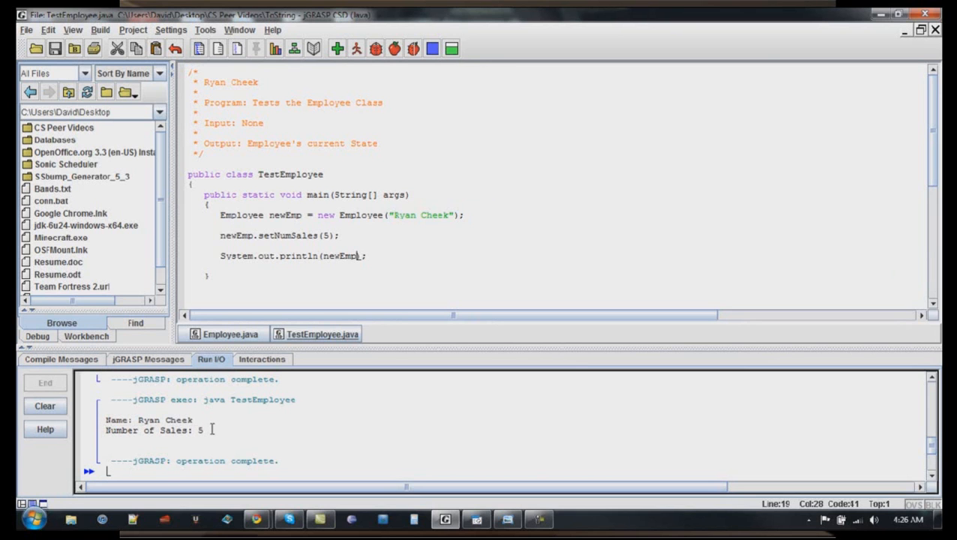
mouse_move(368, 424)
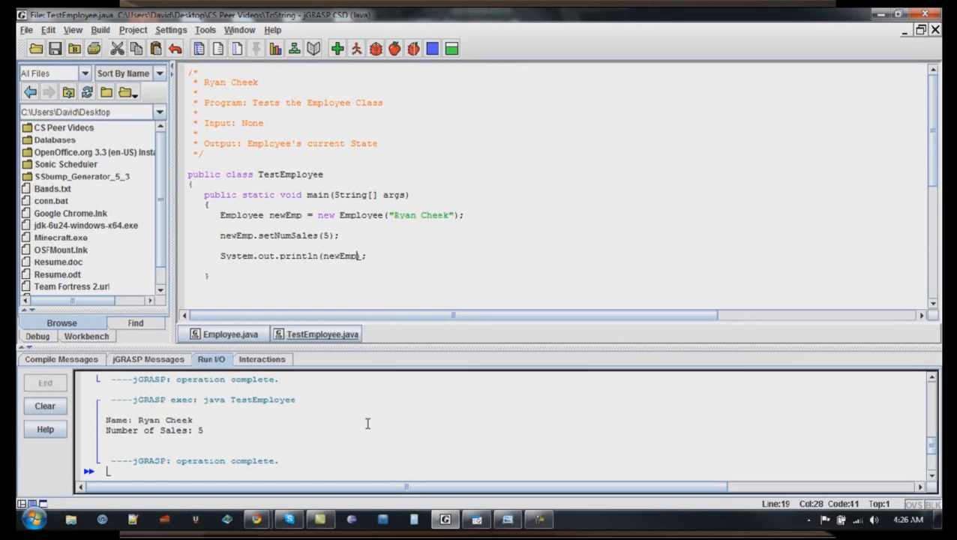